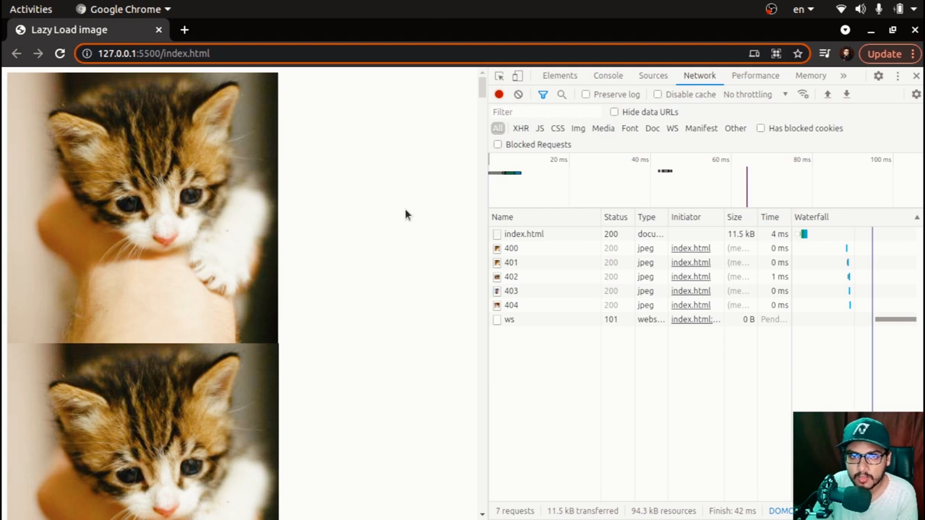
mouse_move(402, 252)
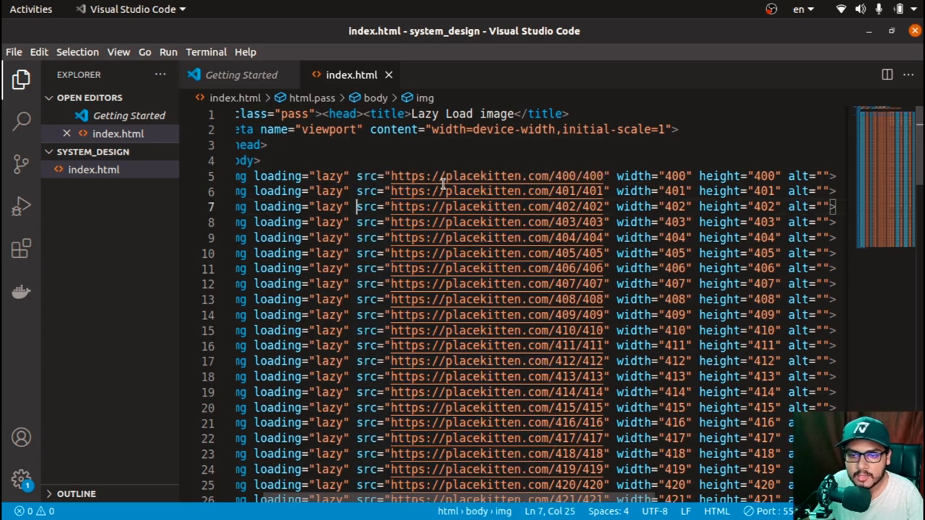
mouse_move(633, 176)
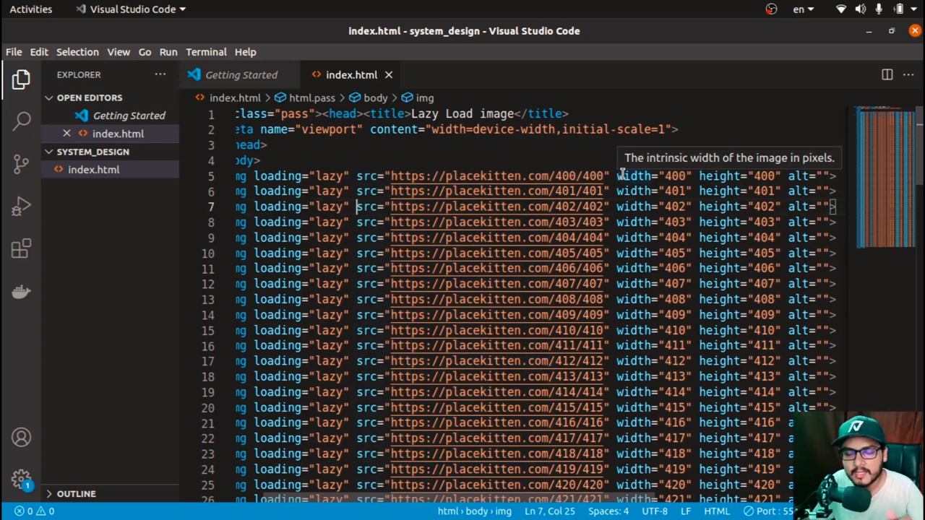
mouse_move(364, 281)
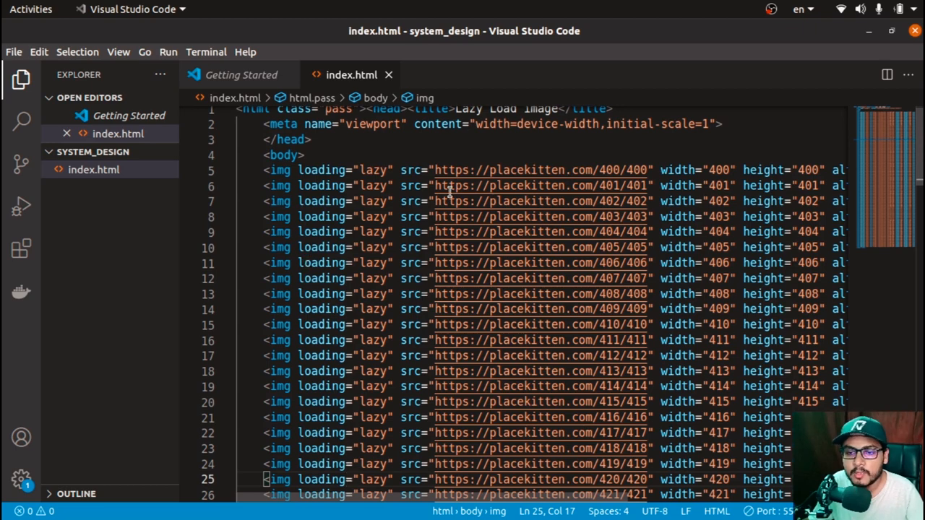
mouse_move(303, 277)
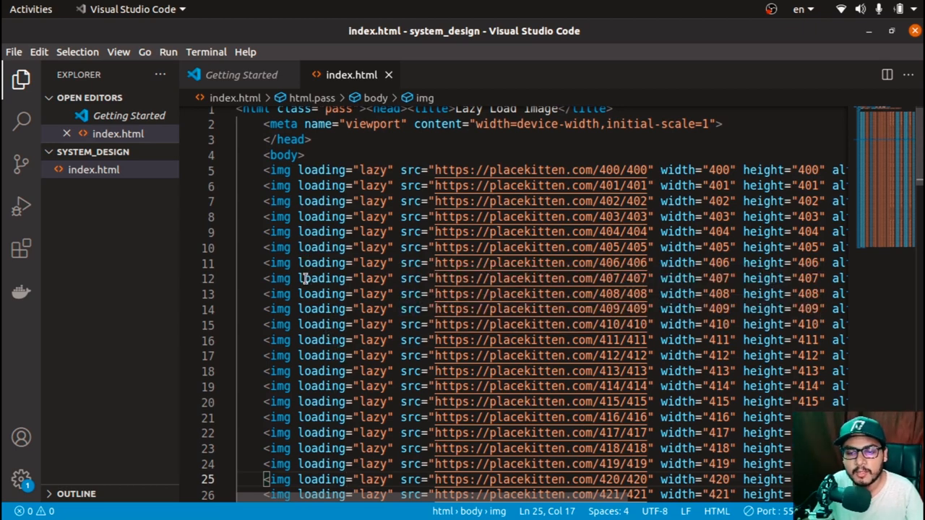
Highlight the loading="lazy" attribute on the first kitten img line to point it out.
scroll(down, 3)
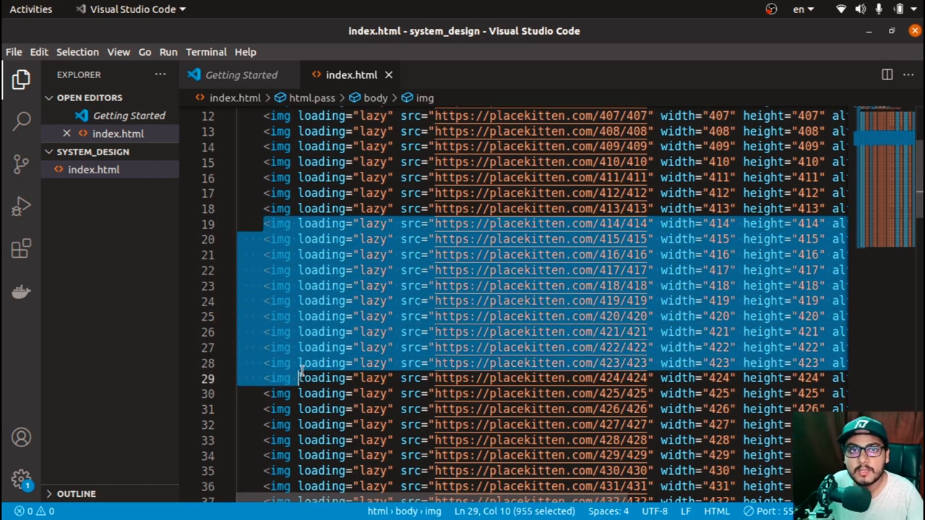
mouse_move(506, 326)
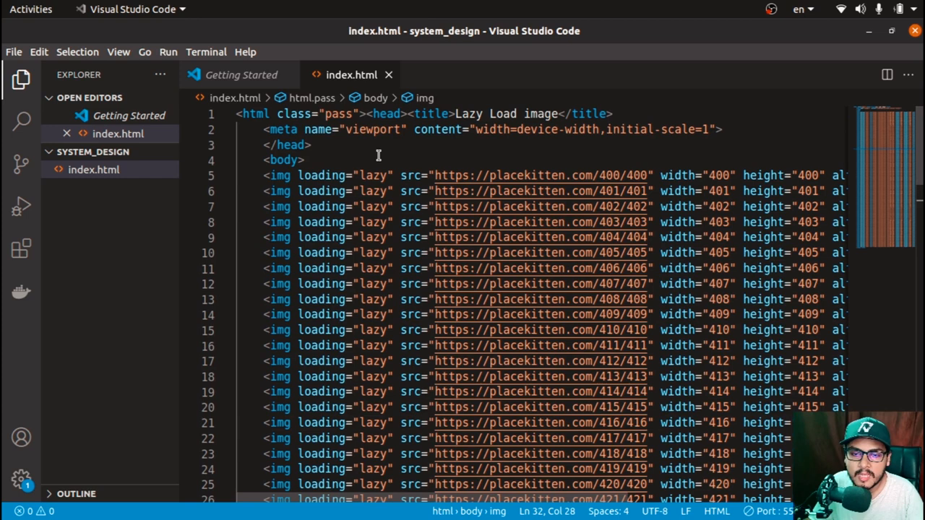
mouse_move(416, 258)
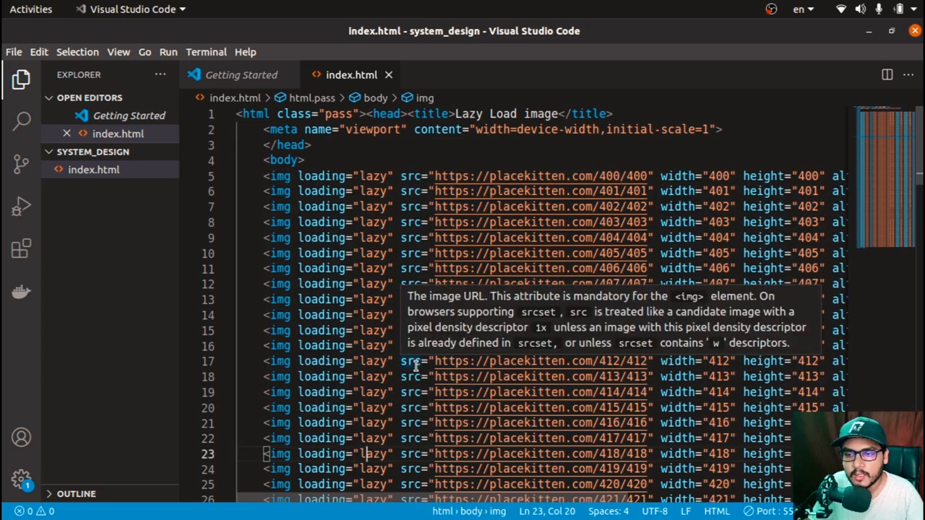
mouse_move(571, 330)
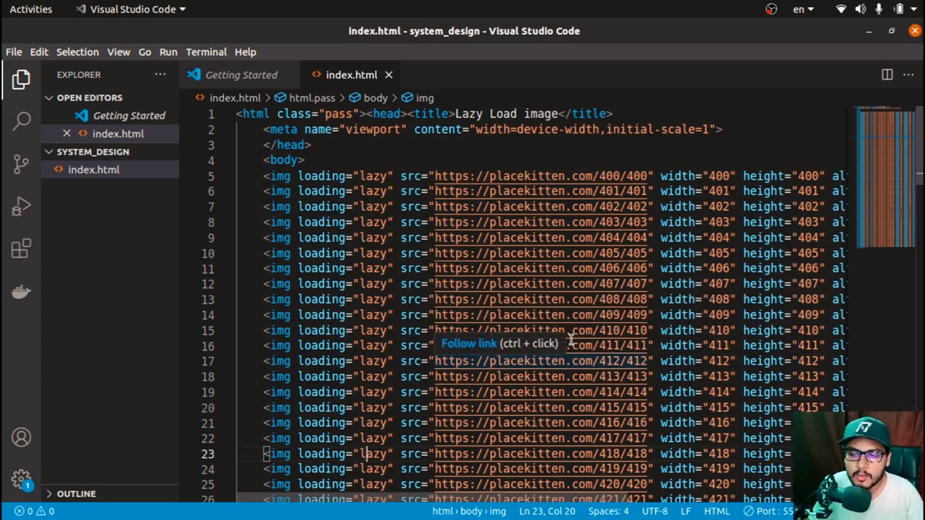
mouse_move(312, 177)
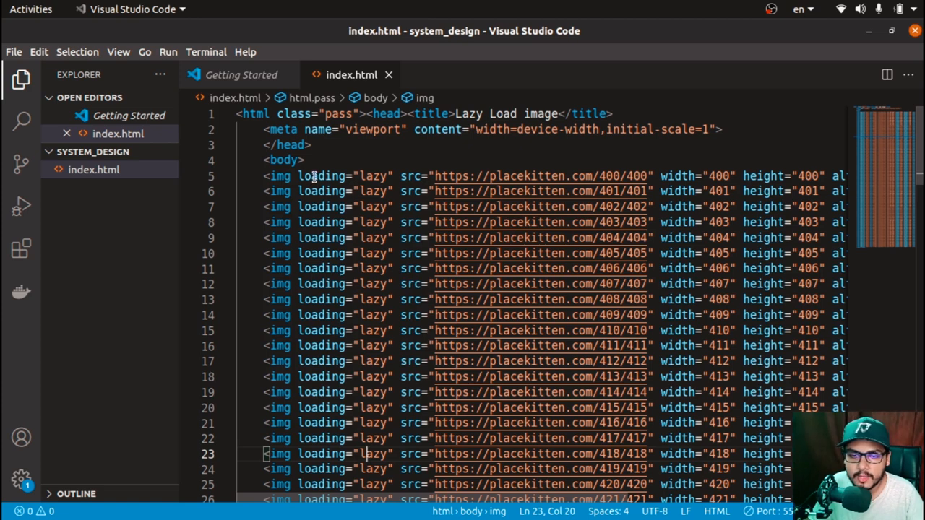
double_click(320, 177)
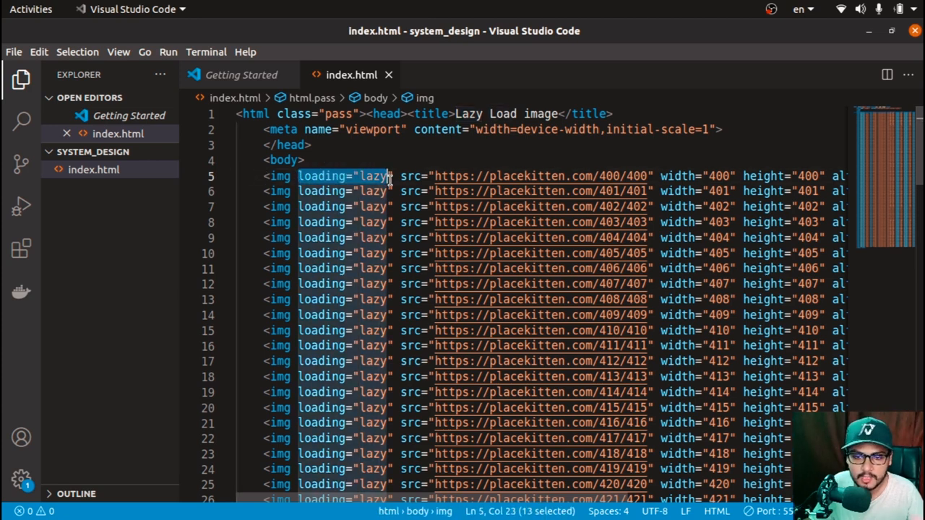
click(407, 206)
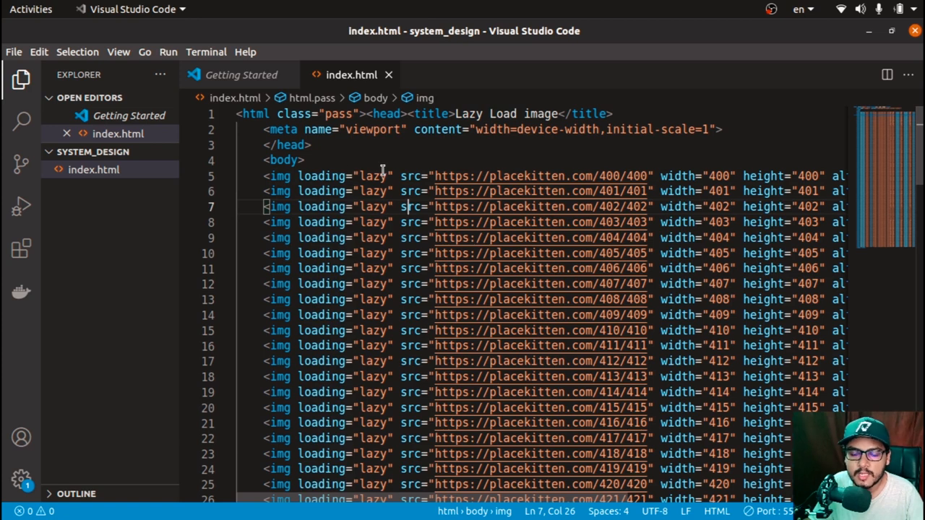
click(302, 176)
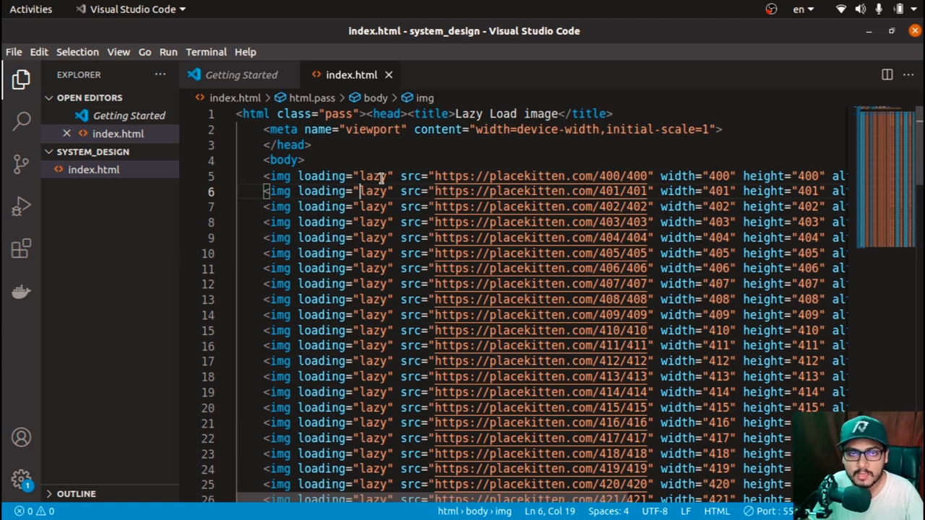
click(381, 176)
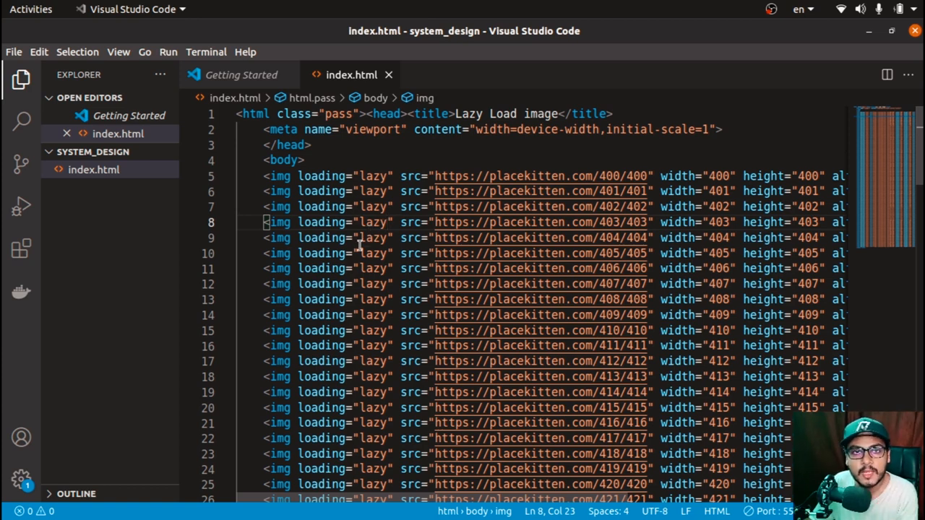
mouse_move(350, 237)
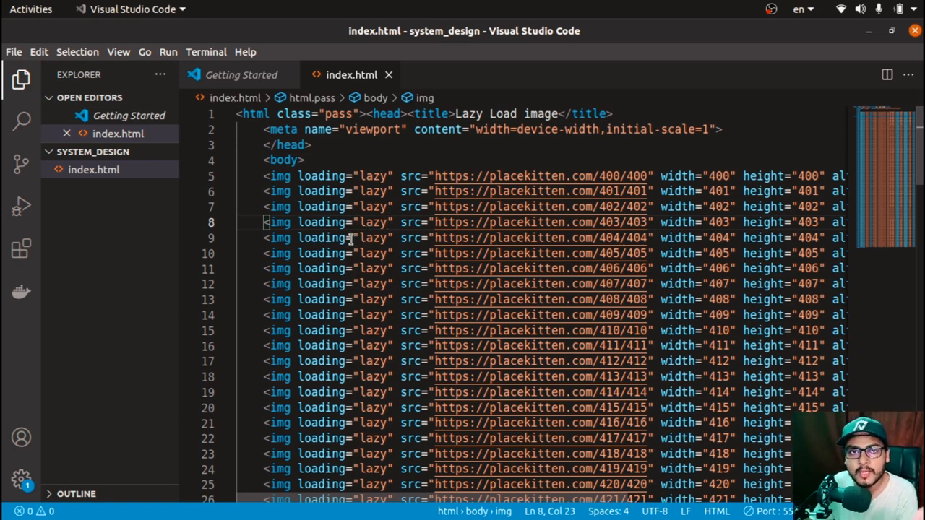
mouse_move(344, 246)
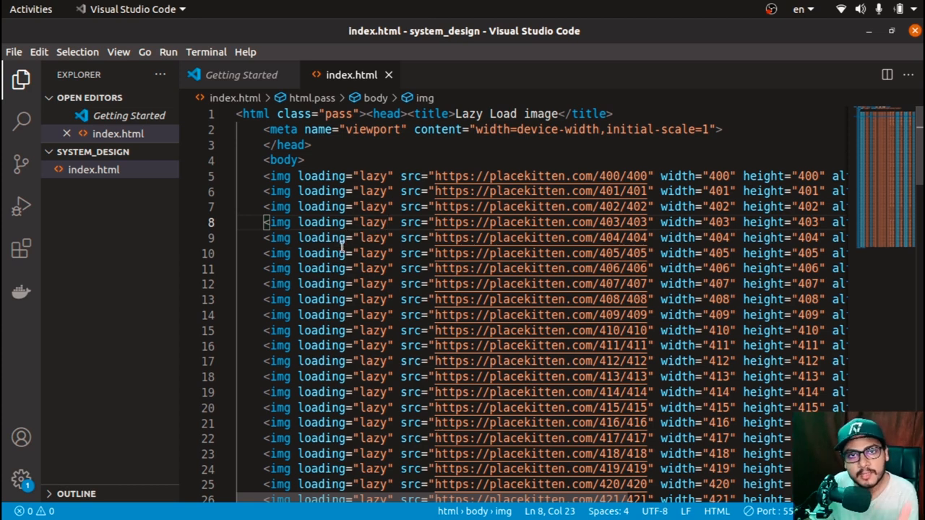
mouse_move(333, 242)
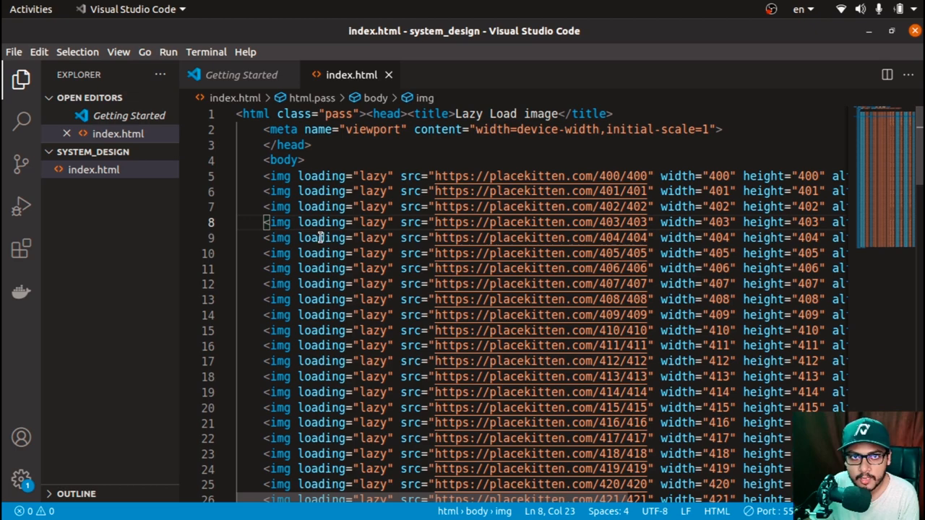
mouse_move(662, 263)
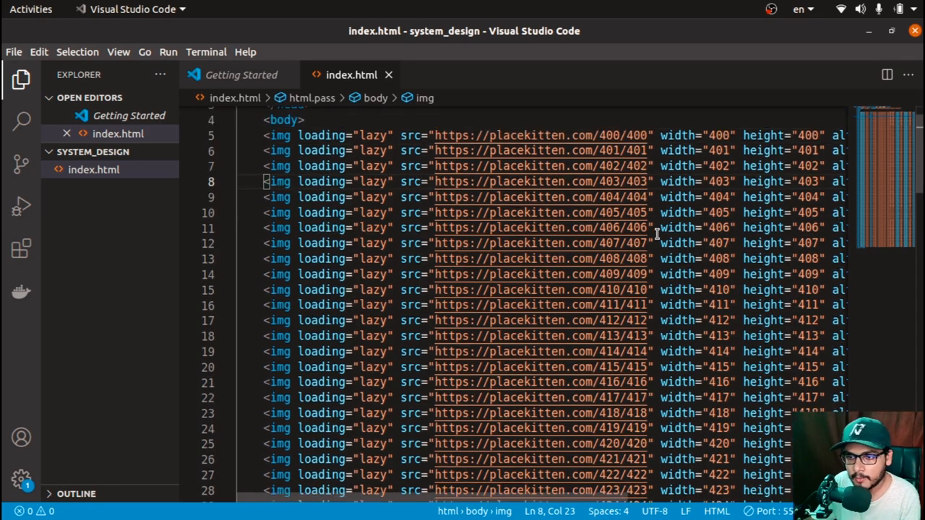
Scroll through the remaining img lines and back before switching to Chrome.
scroll(down, 3)
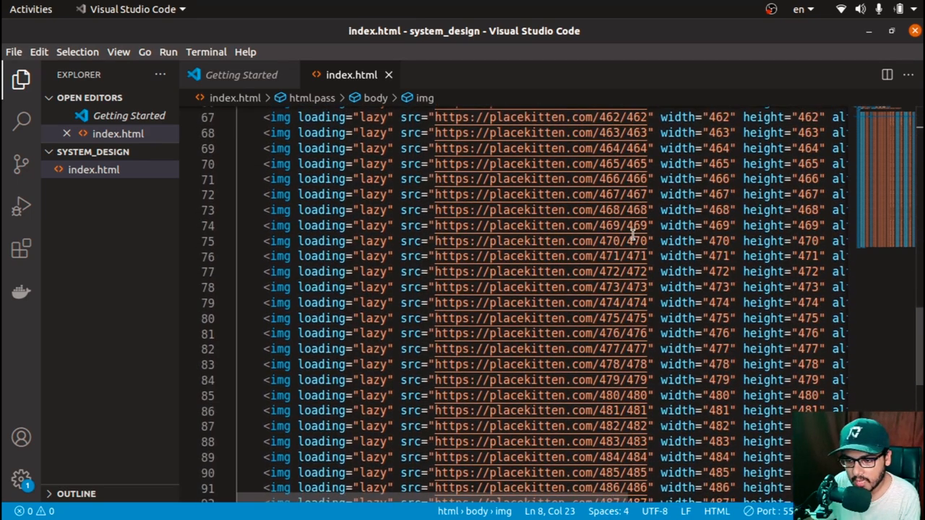
scroll(down, 3)
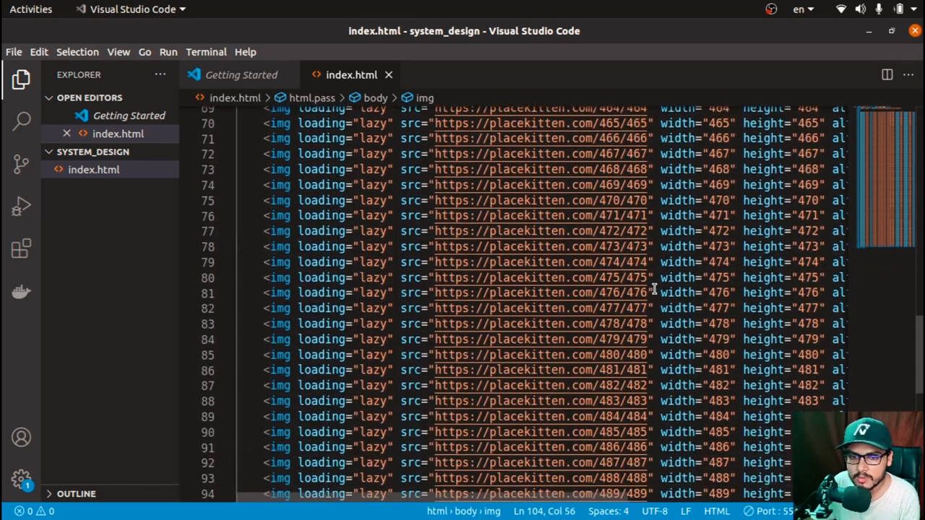
scroll(up, 3)
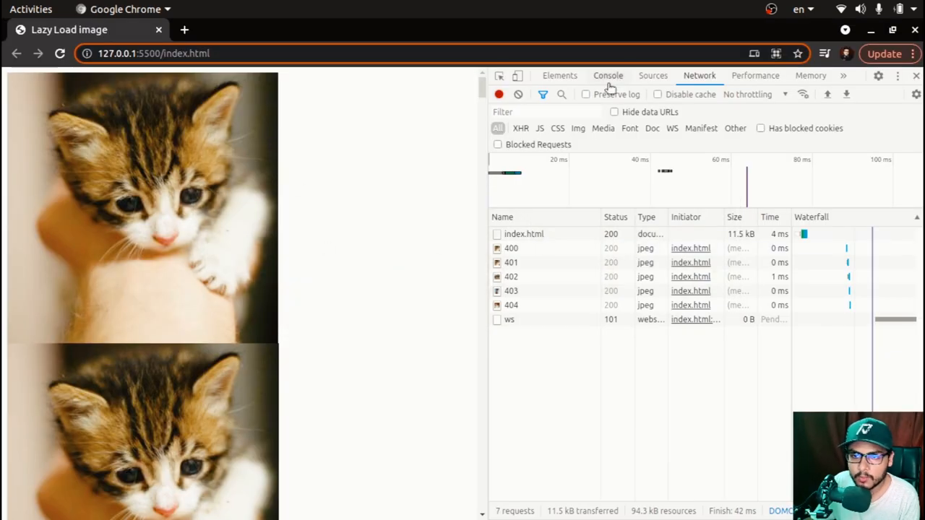
Reload 127.0.0.1:5500/index.html so the Network tab records only kittens 400–404.
click(60, 54)
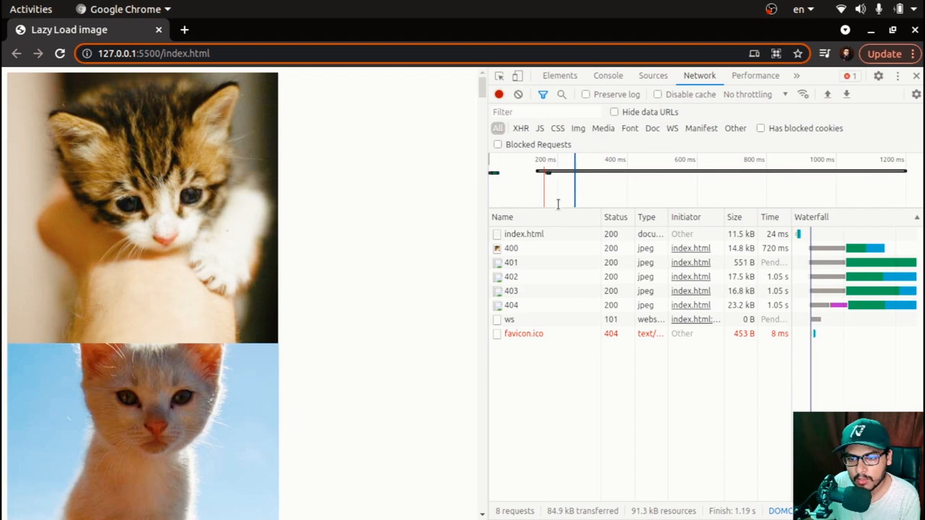
mouse_move(511, 248)
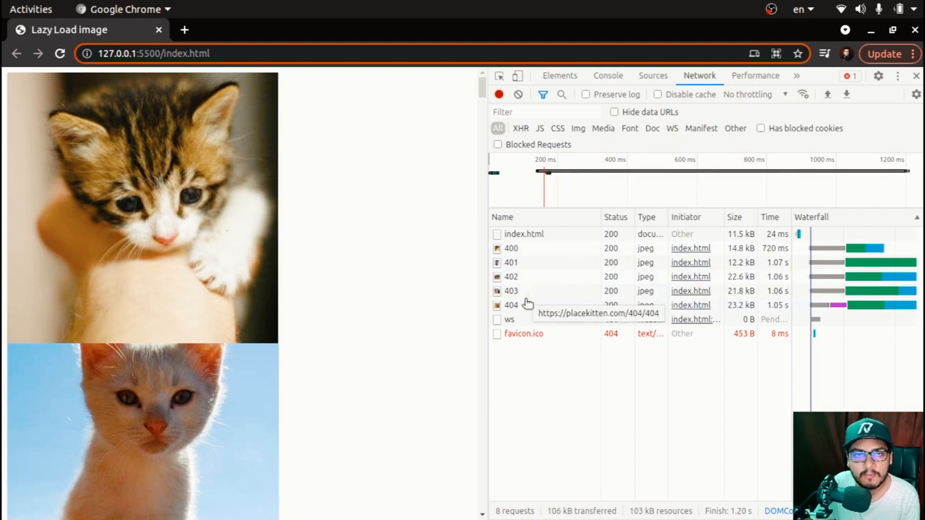
mouse_move(528, 289)
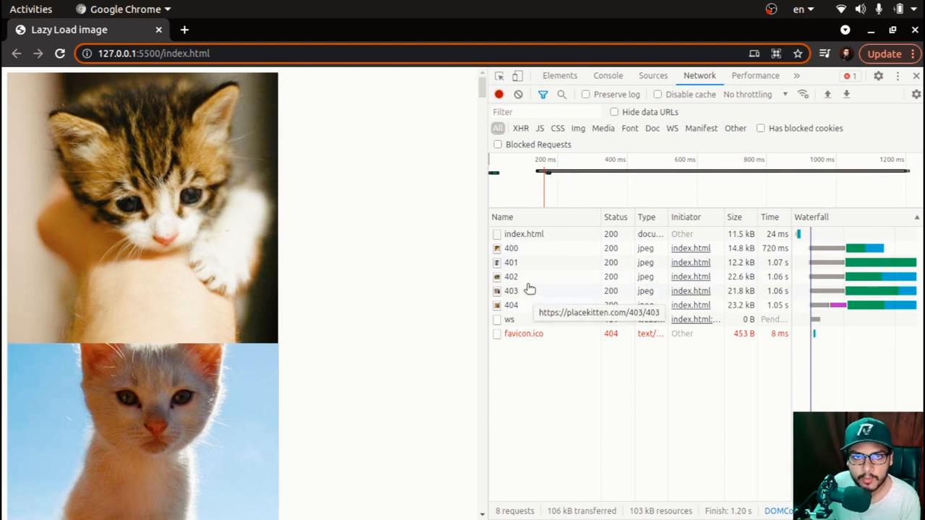
mouse_move(512, 249)
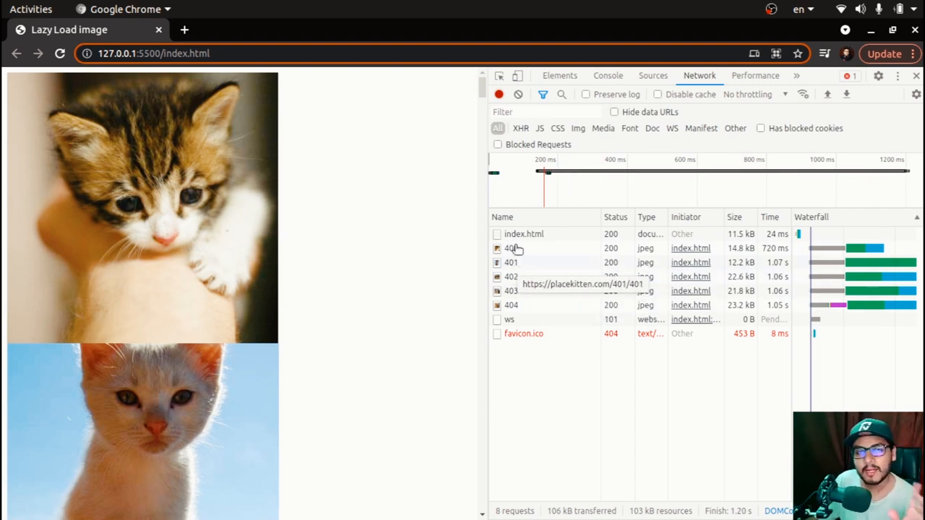
mouse_move(335, 240)
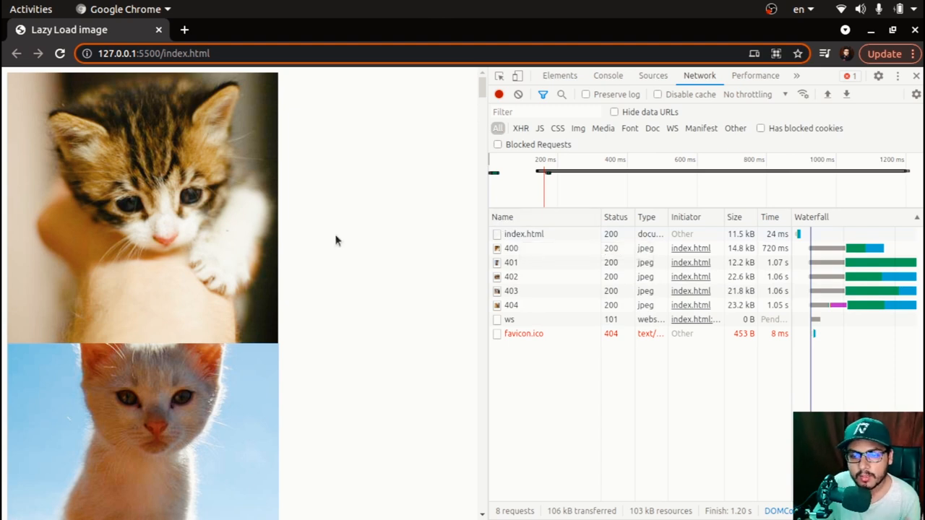
mouse_move(376, 209)
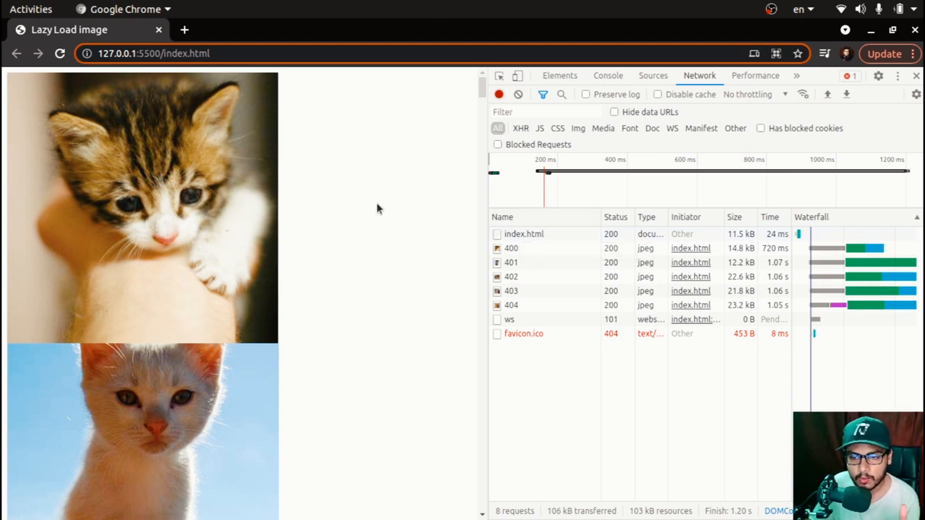
Scroll down the kitten page so requests for images 405 through 414 appear one by one.
scroll(down, 3)
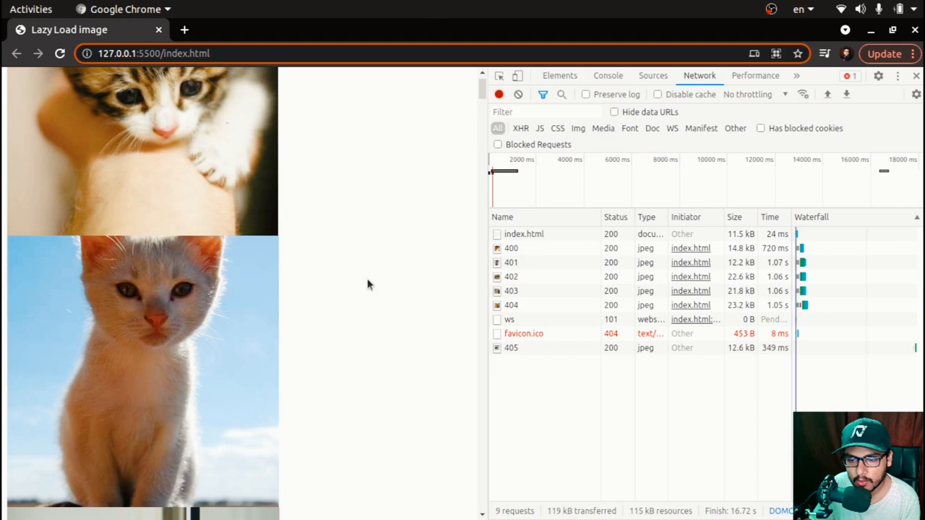
mouse_move(512, 347)
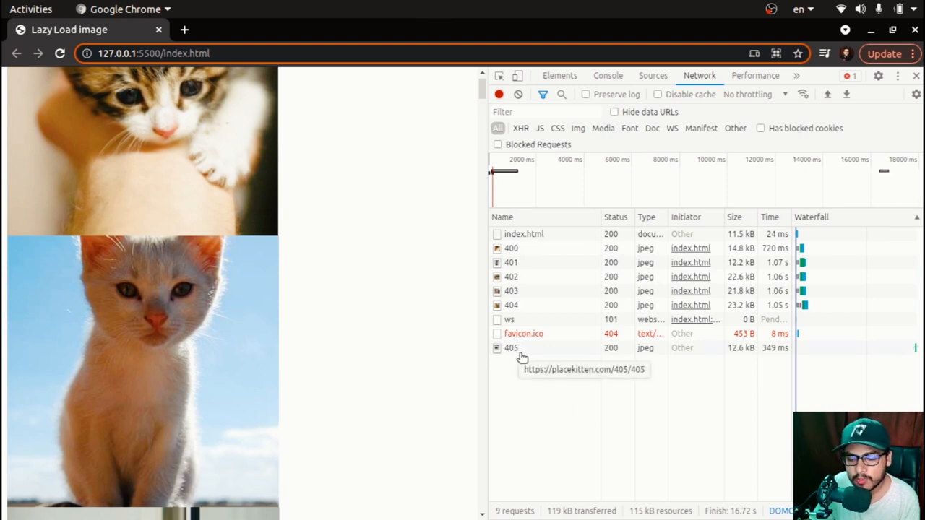
scroll(down, 3)
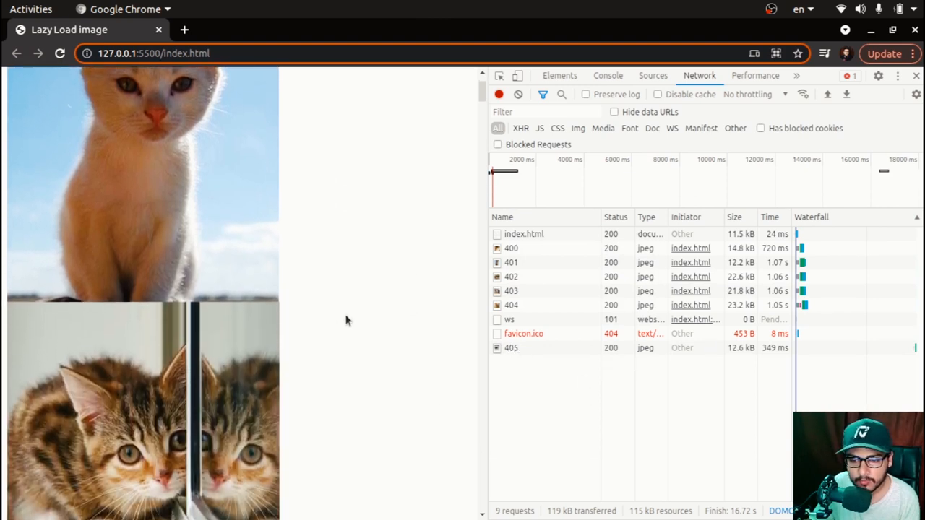
scroll(down, 3)
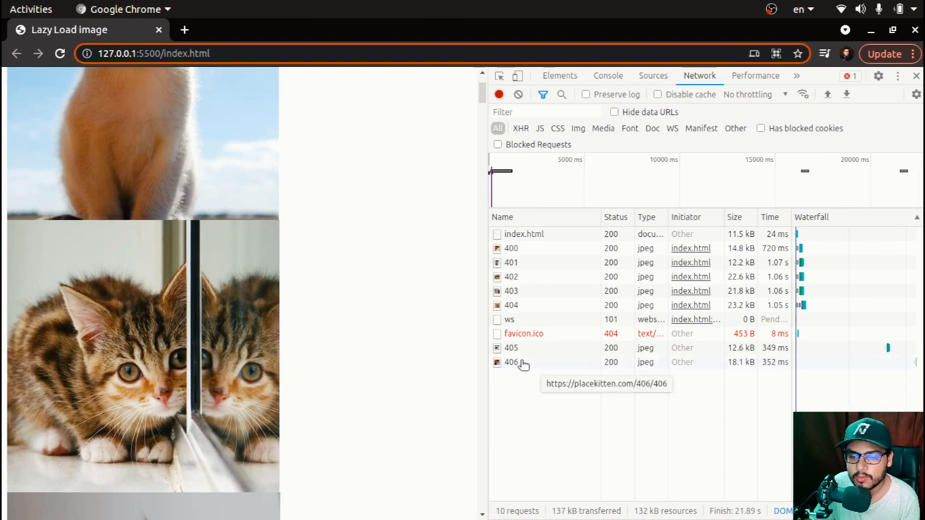
scroll(down, 3)
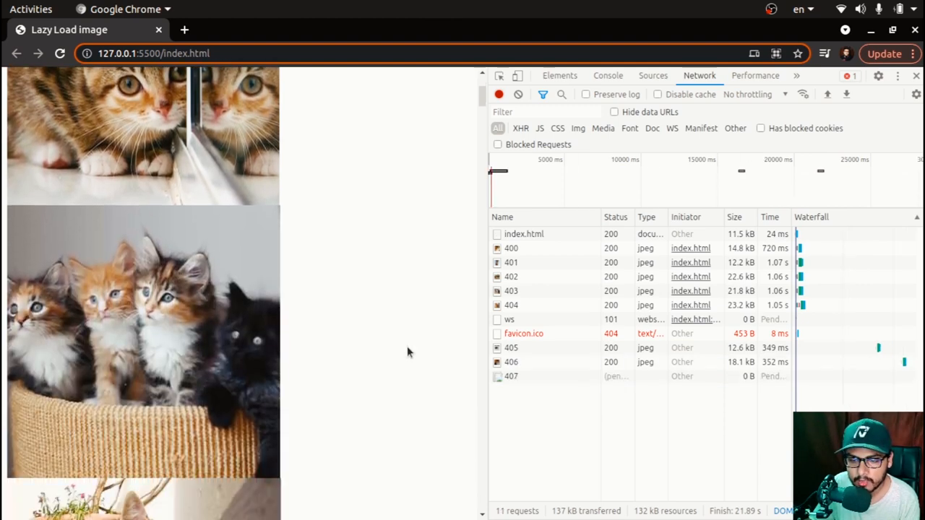
scroll(down, 3)
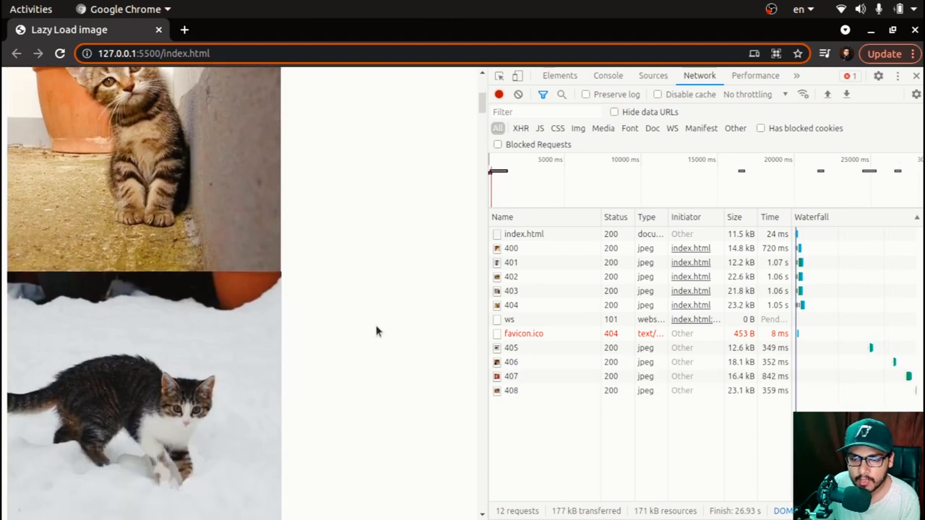
scroll(down, 3)
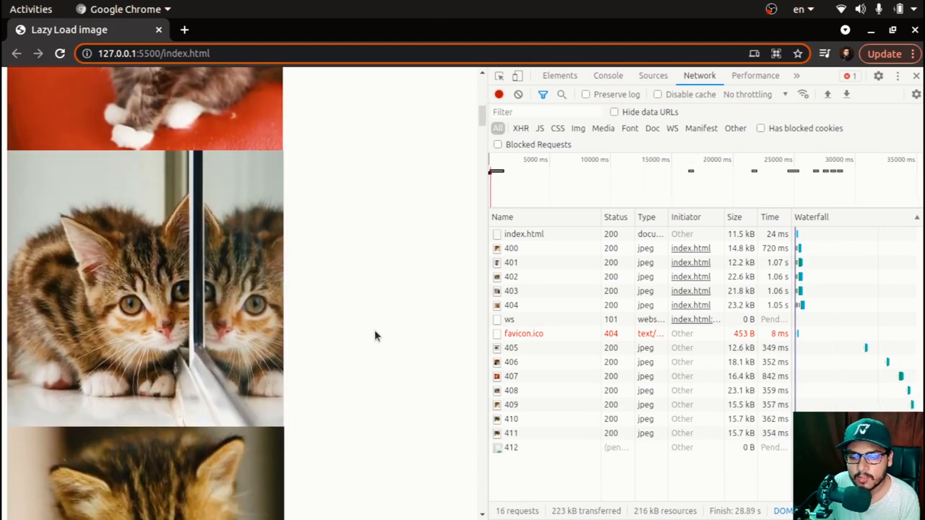
scroll(down, 3)
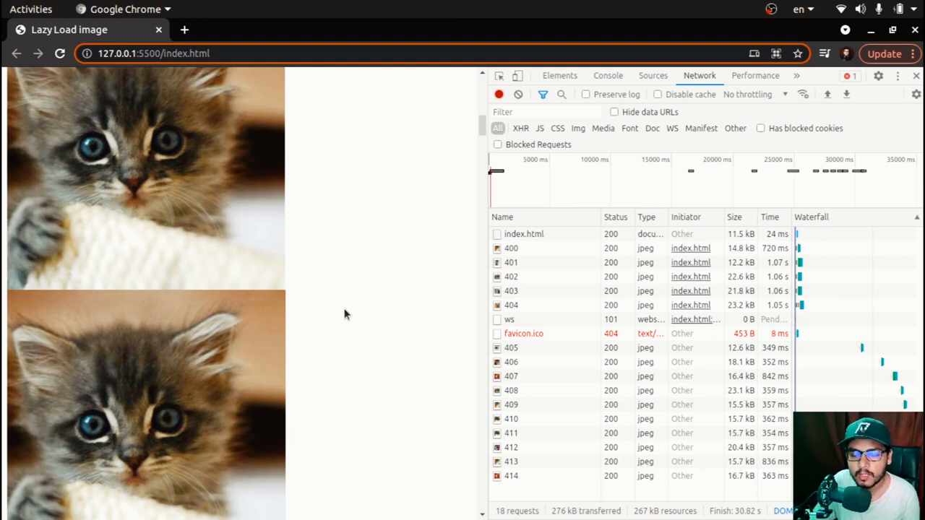
mouse_move(541, 320)
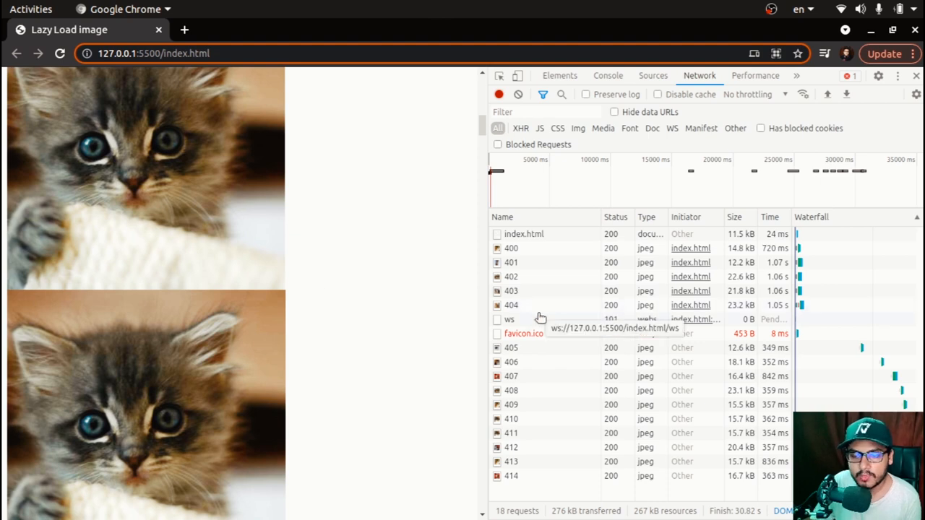
mouse_move(512, 248)
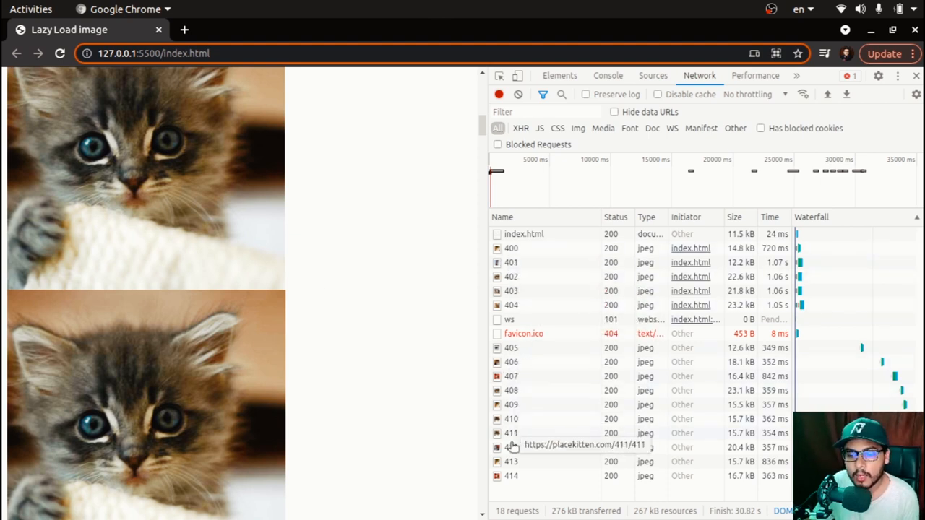
mouse_move(509, 488)
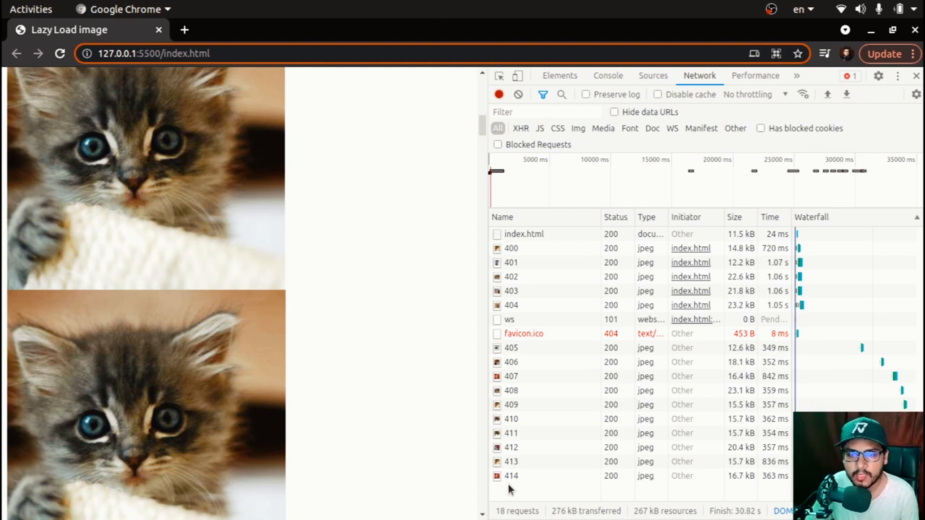
mouse_move(511, 249)
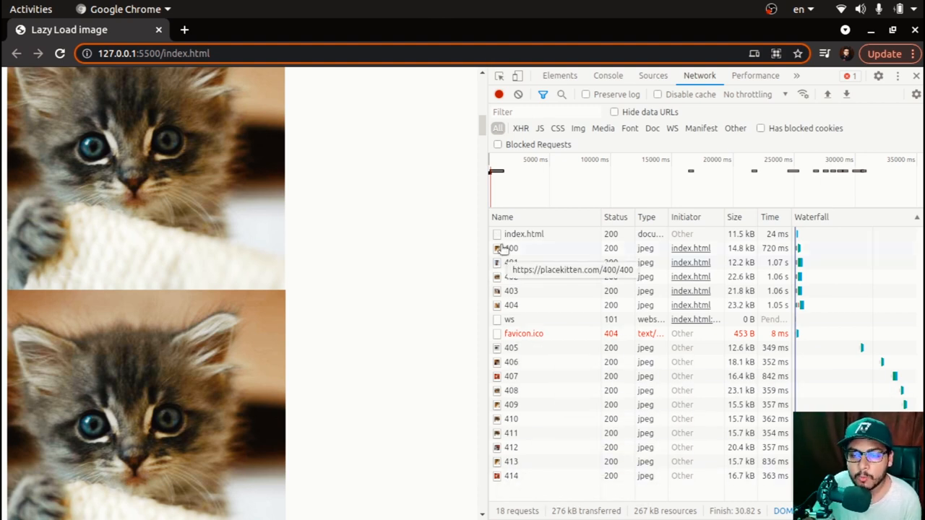
mouse_move(517, 512)
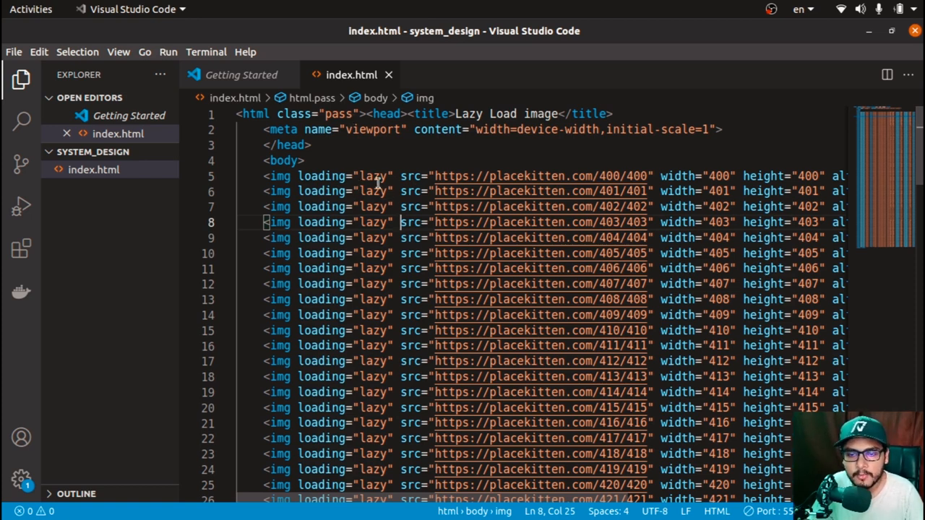
mouse_move(369, 197)
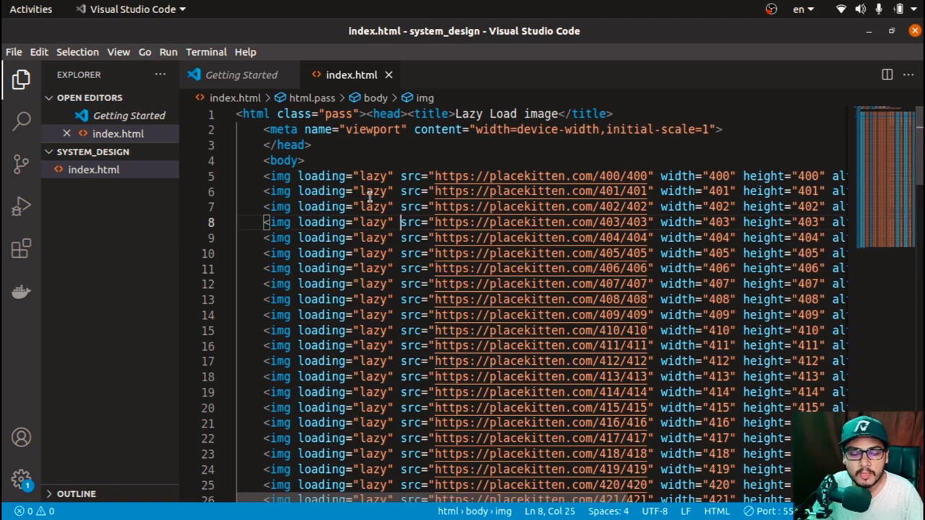
mouse_move(361, 205)
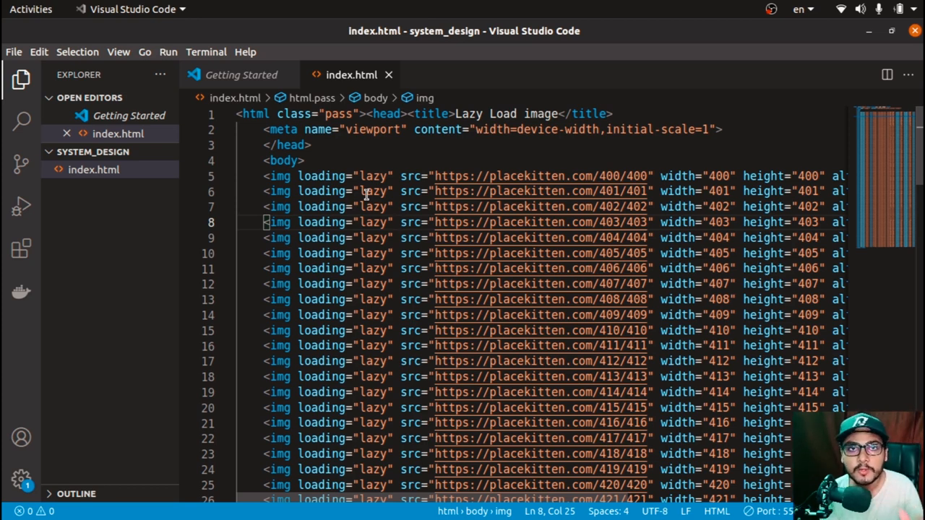
click(374, 191)
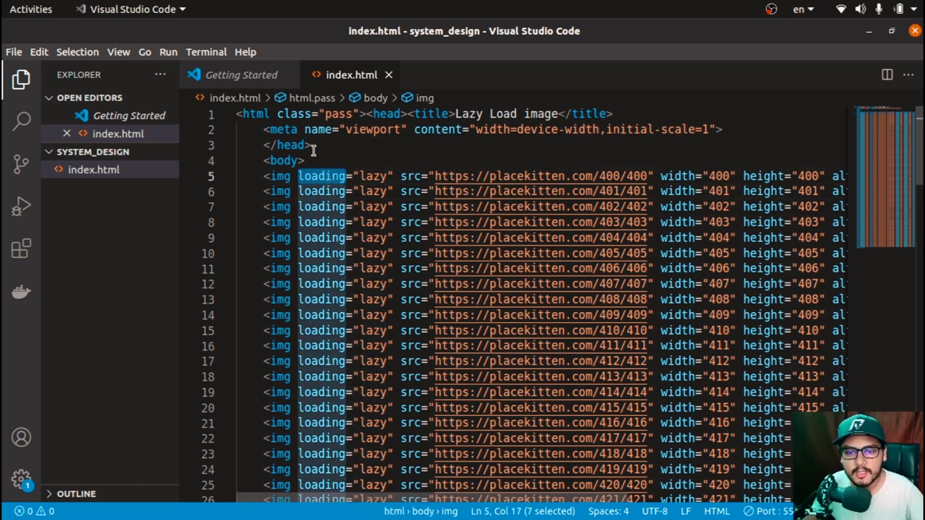
mouse_move(331, 112)
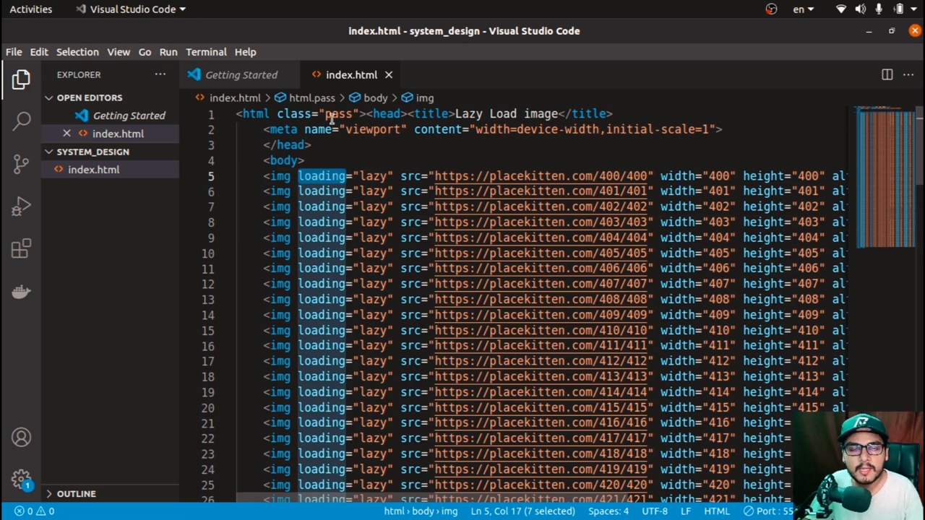
mouse_move(320, 172)
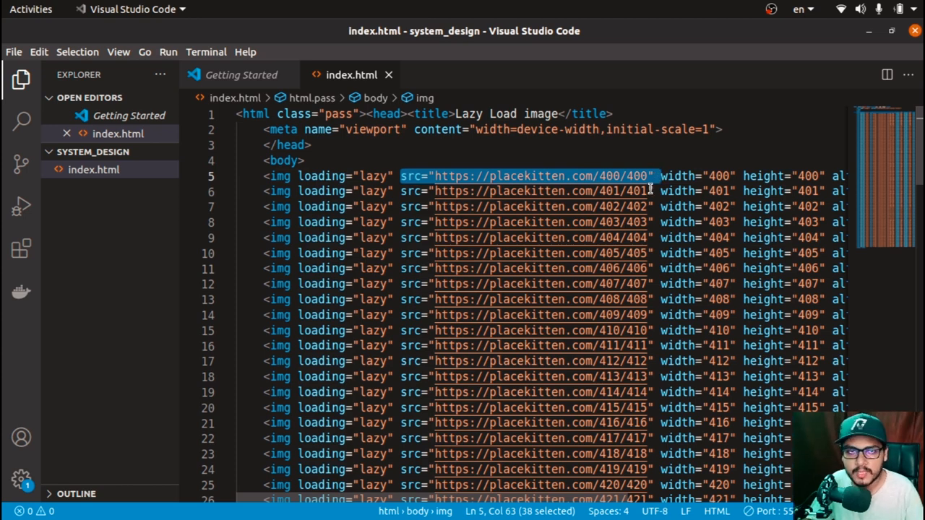
click(297, 177)
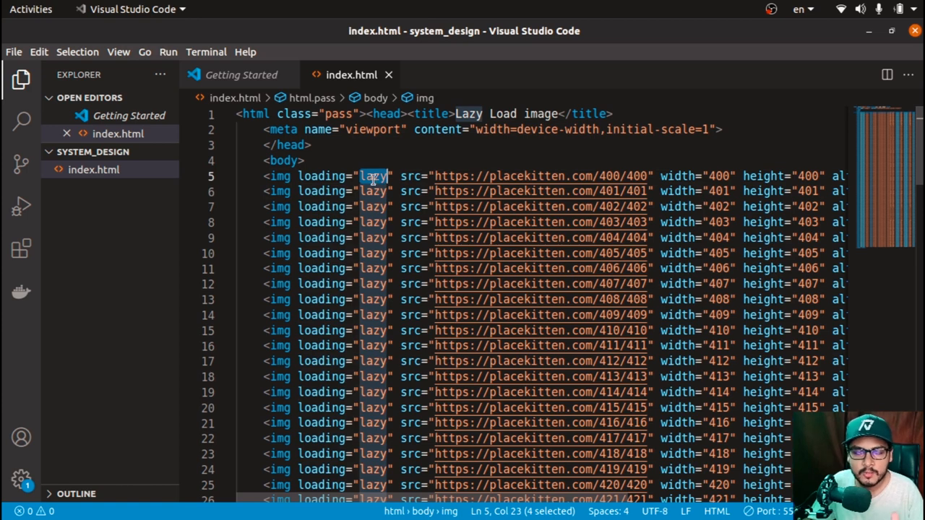
click(368, 223)
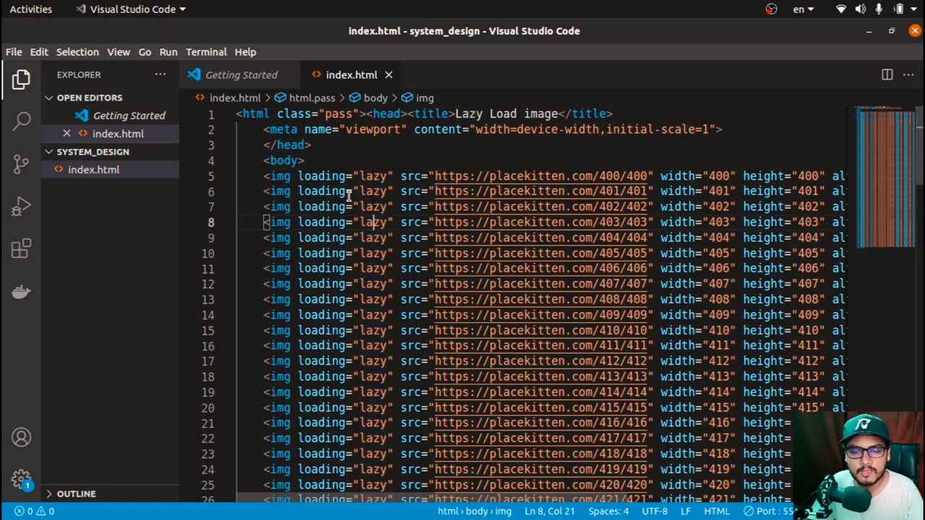
mouse_move(347, 182)
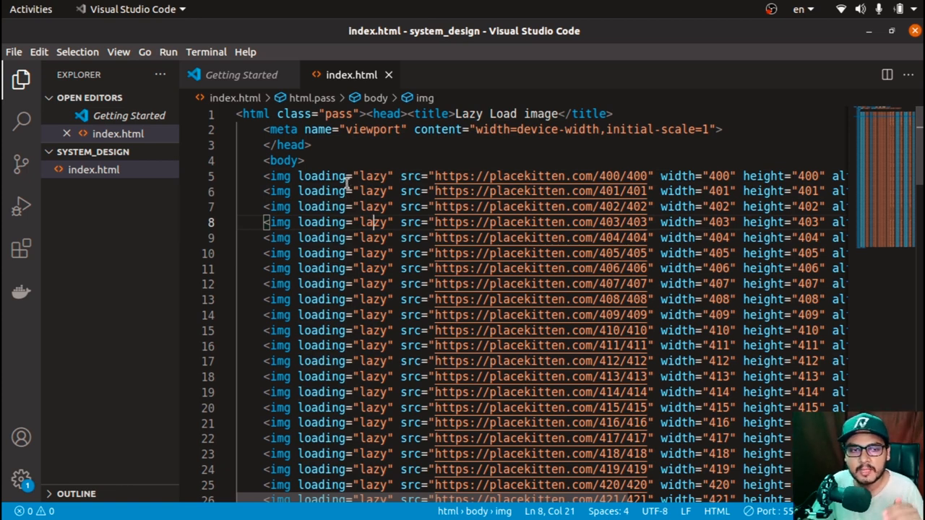